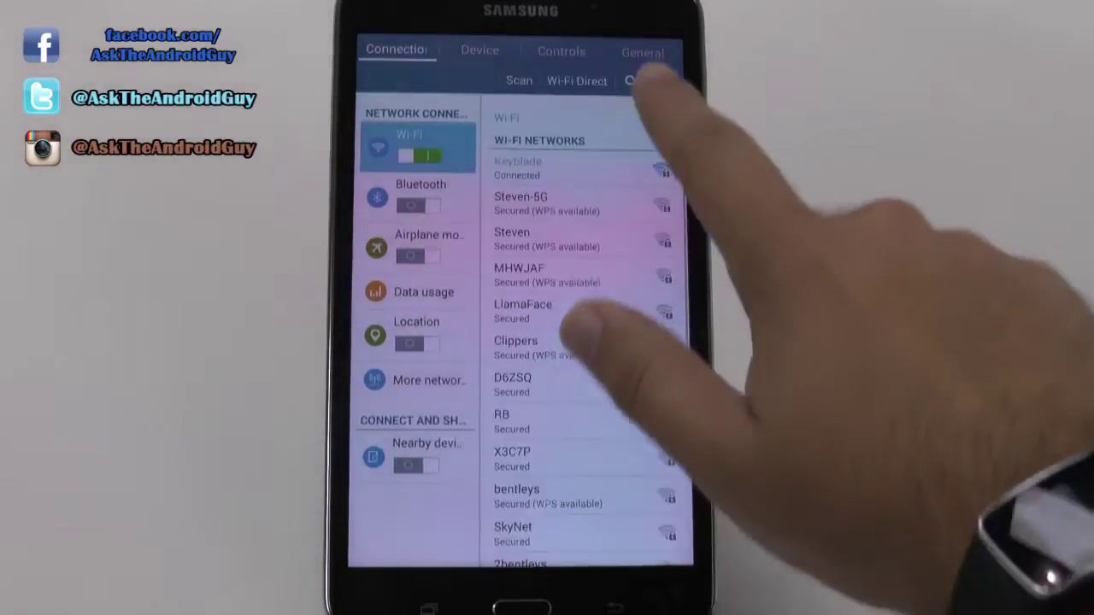
Step: Leave Android Settings and launch Hancom Office Viewer, which shows no recent documents
click(642, 52)
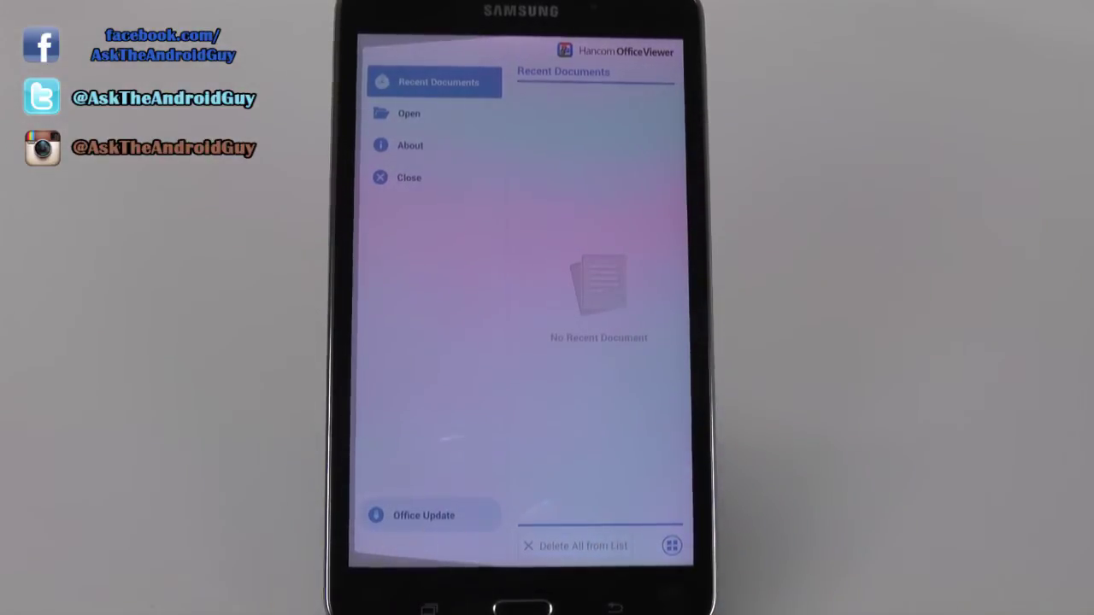
Step: Run Office Update to update the Hancom apps and return to the app drawer
click(421, 514)
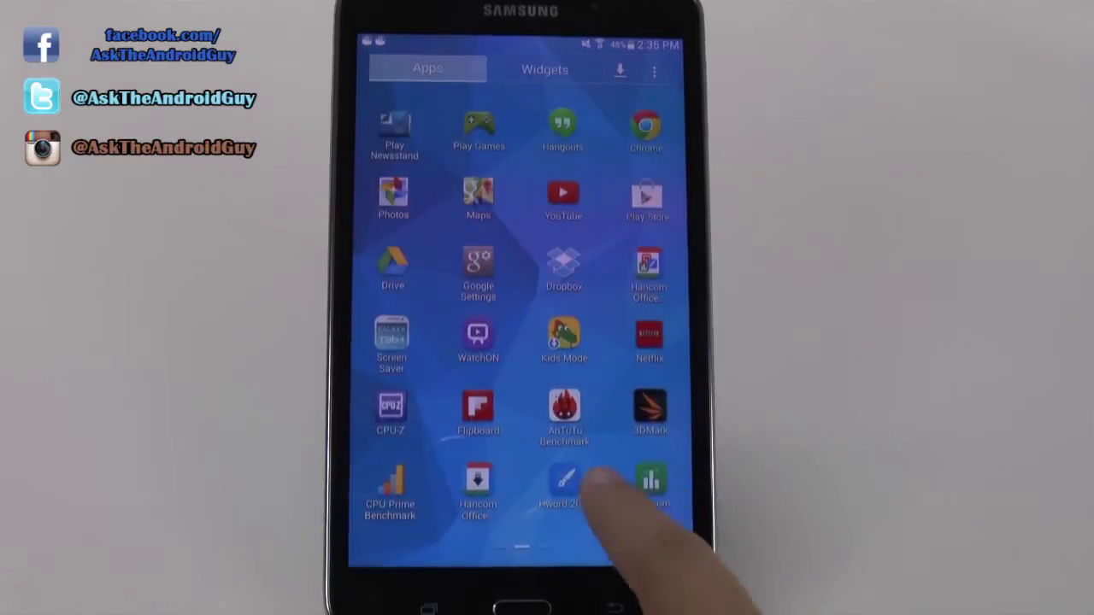
Step: Launch Hword 2014 and show its Document Templates list with the blank template
click(565, 479)
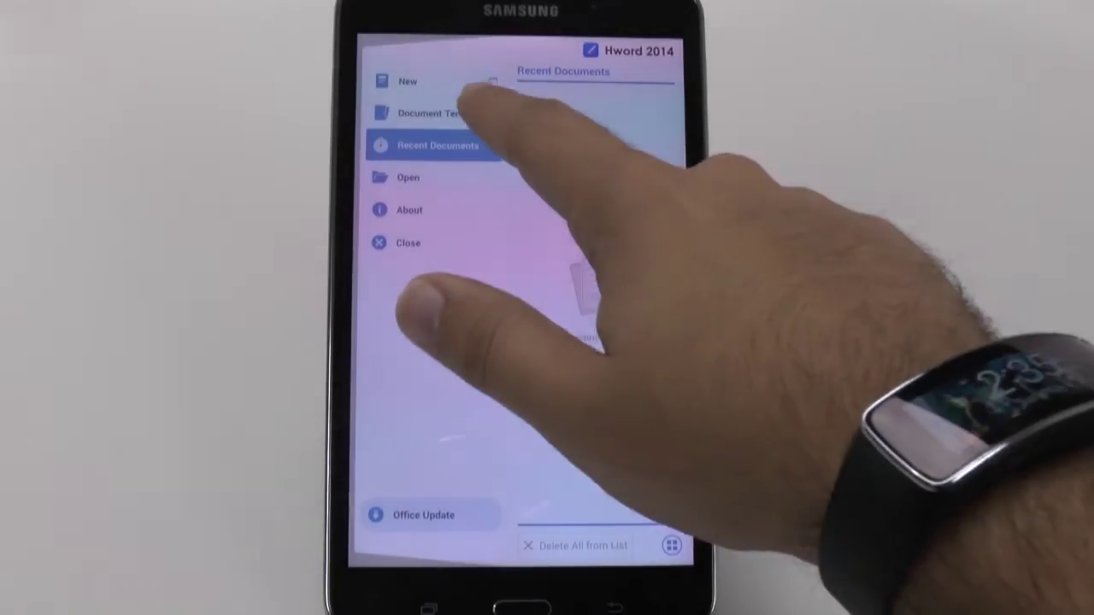
click(433, 113)
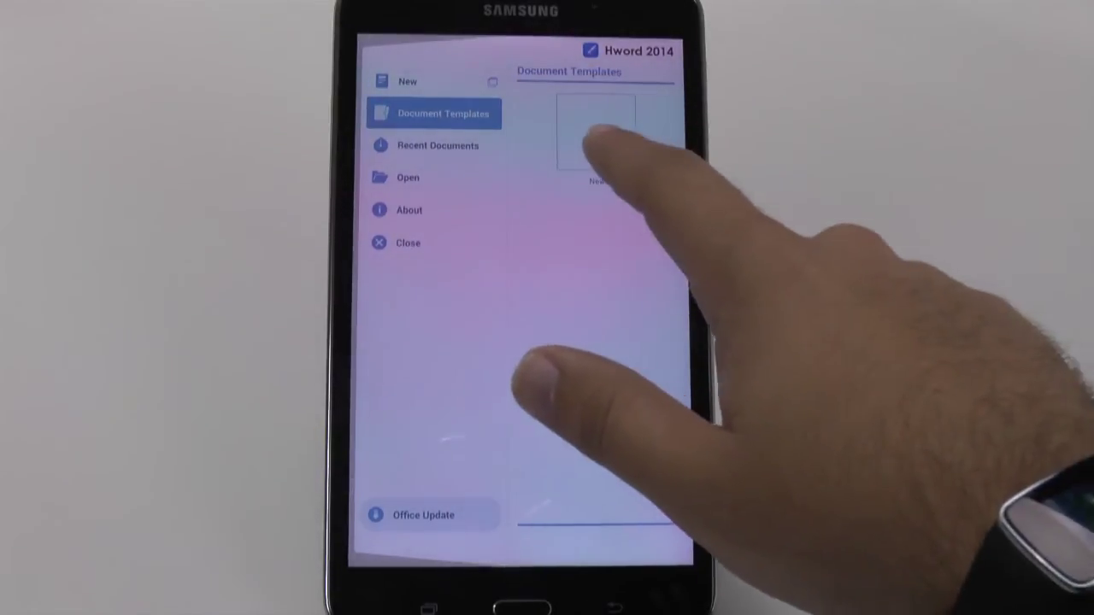